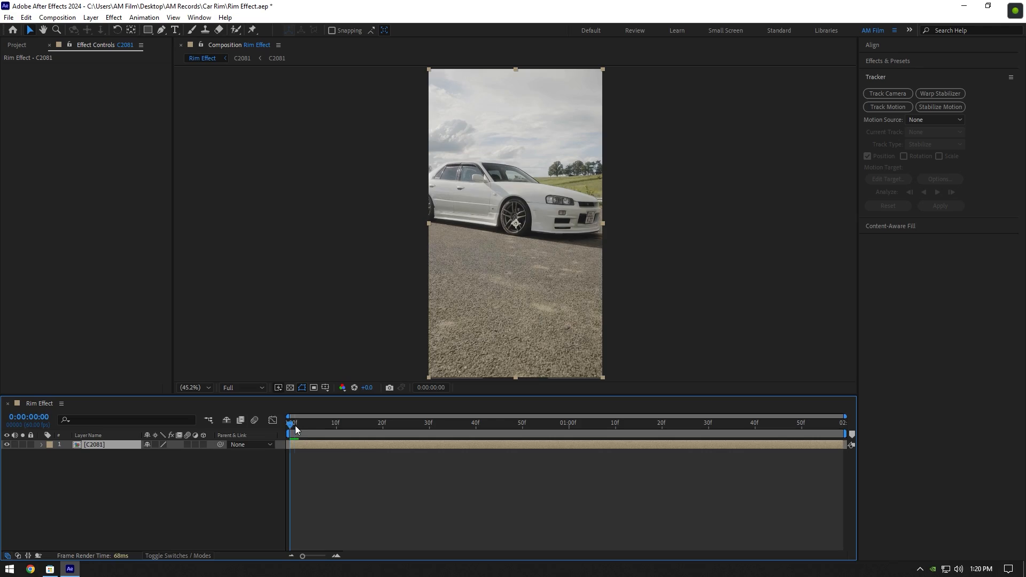
Apply the Boris FX Mocha AE effect to the C2081 car clip layer.
left_click(613, 422)
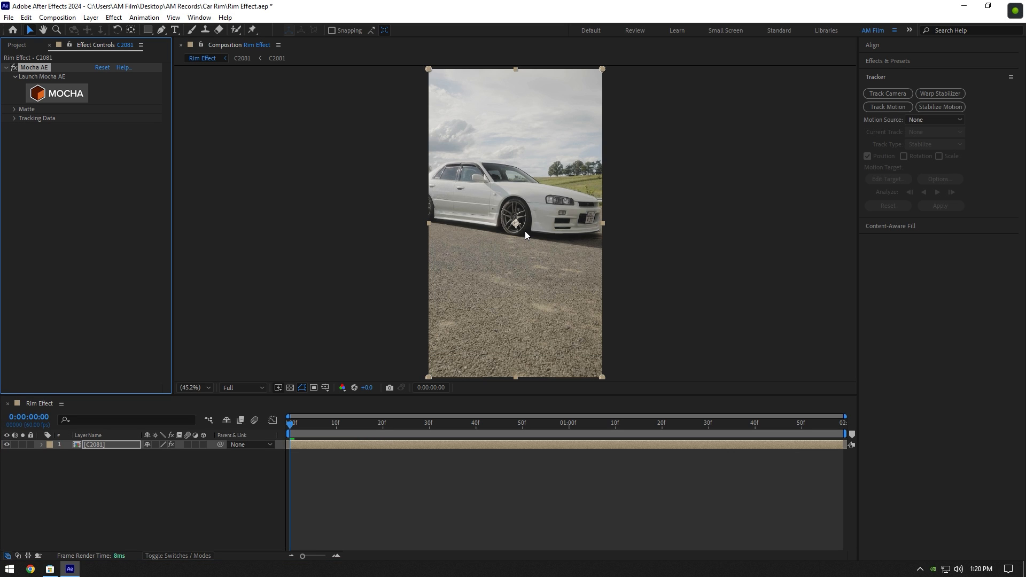
Draw an ellipse spline around the front wheel in Mocha, track it forward, then save and close.
left_click(65, 93)
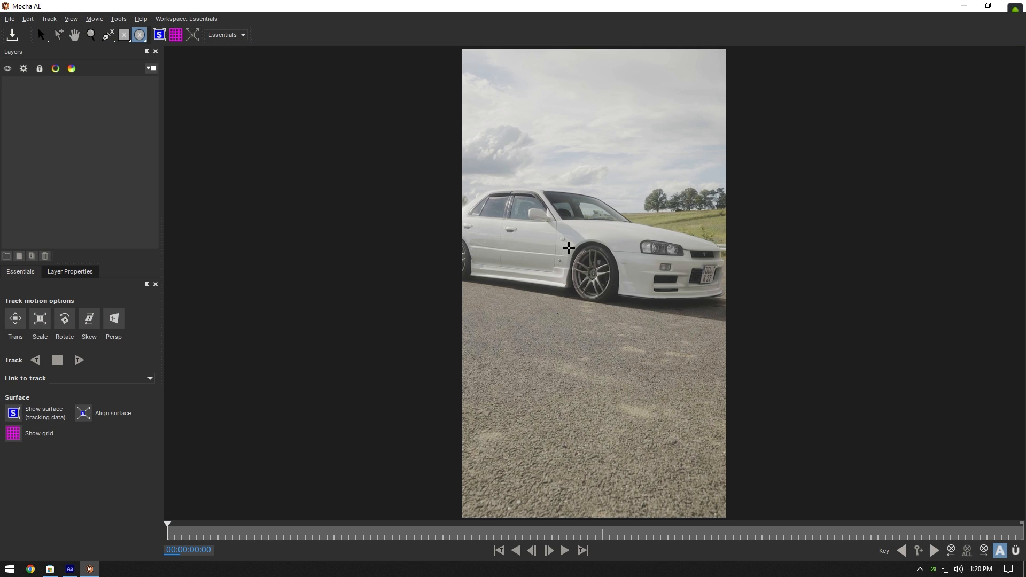
scroll("up", 3)
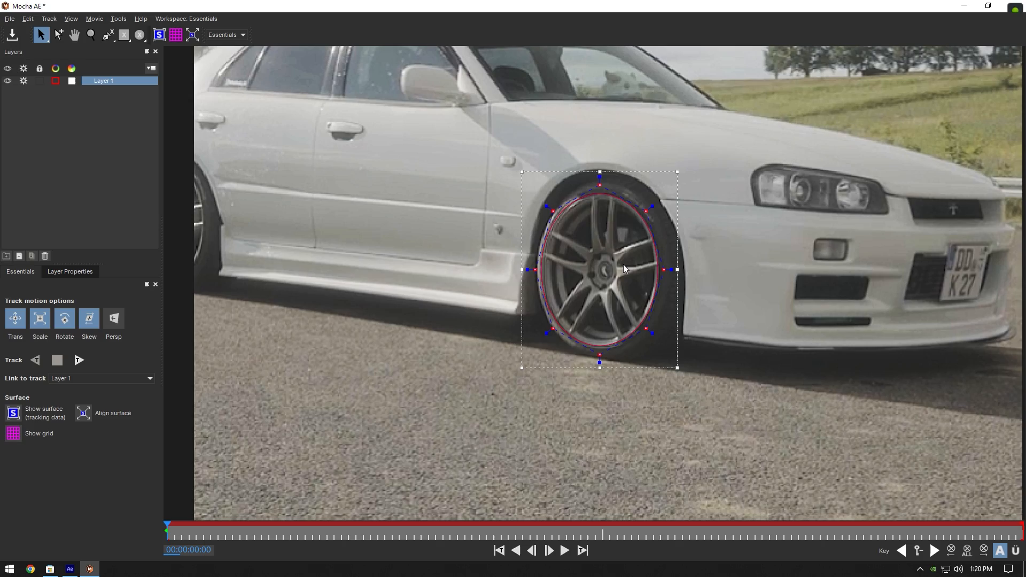
left_click(78, 360)
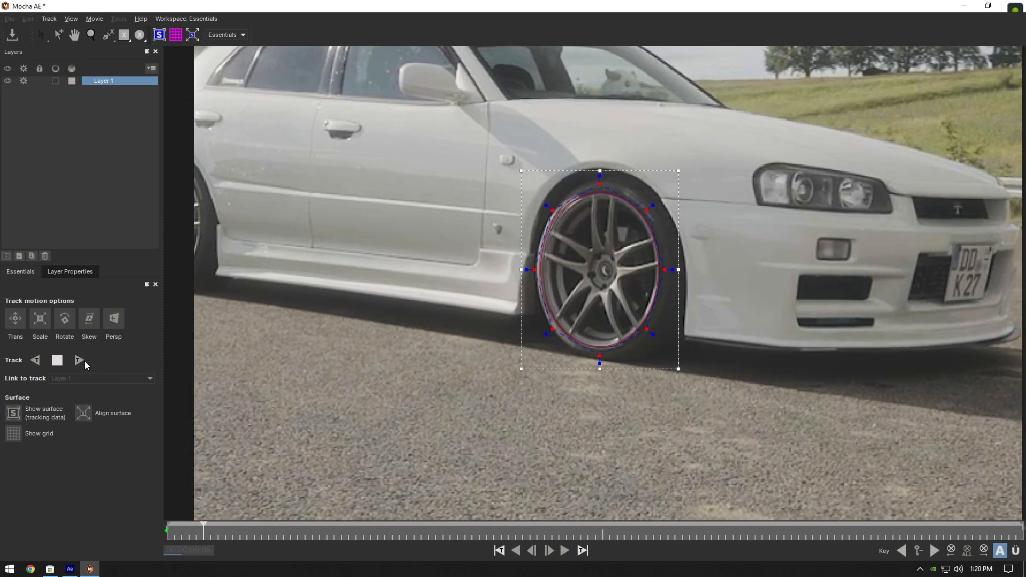
left_click(79, 361)
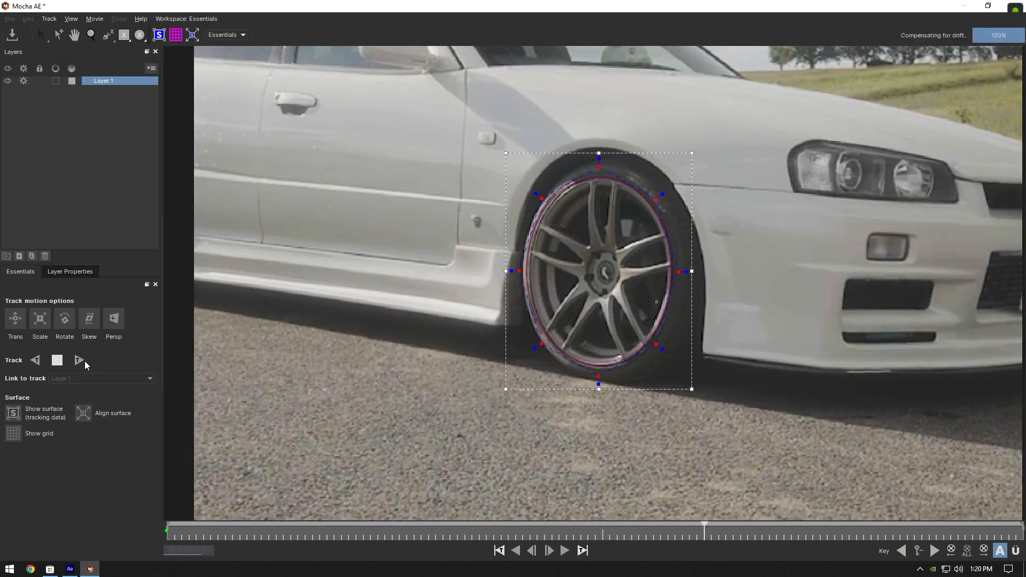
left_click(79, 359)
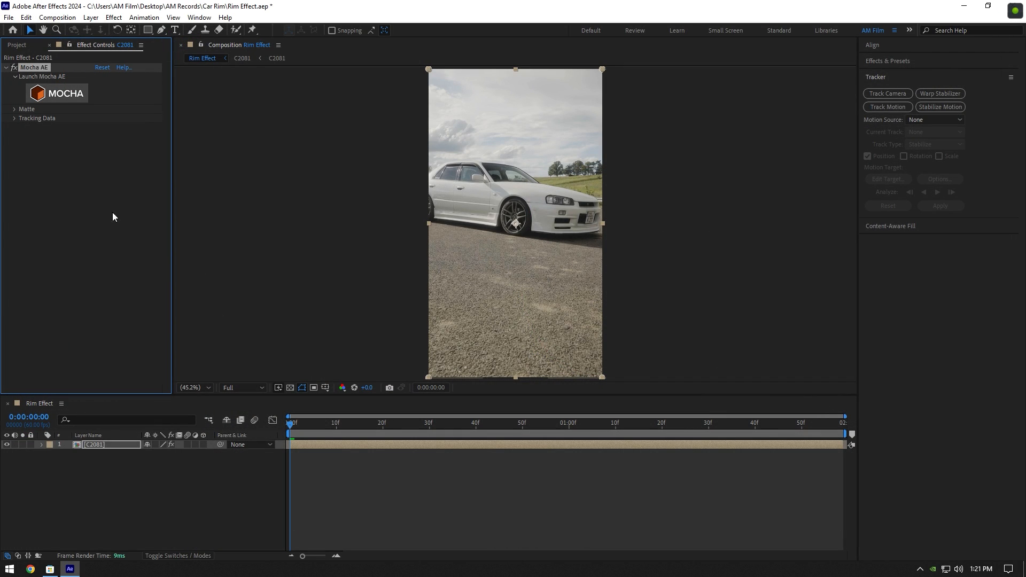
Enable Apply Matte in Mocha AE and set up the duplicated layer as Wheel showing only the rim.
left_click(14, 109)
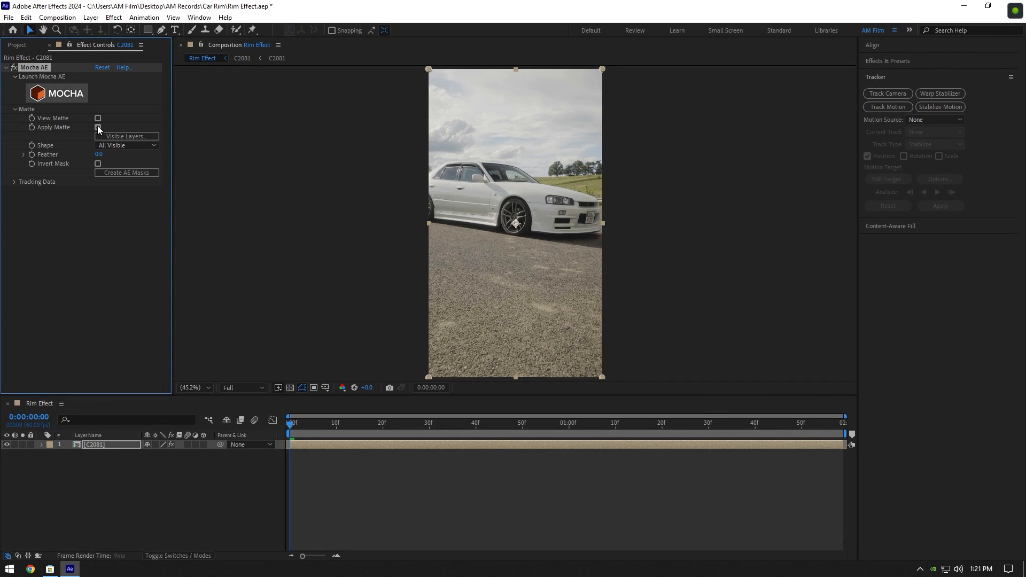
right_click(110, 445)
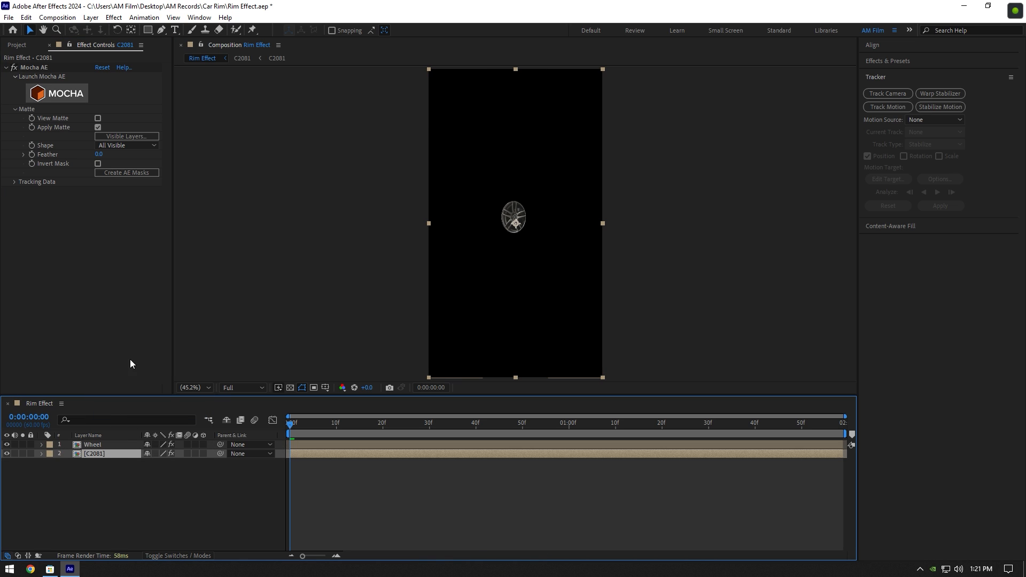
left_click(94, 453)
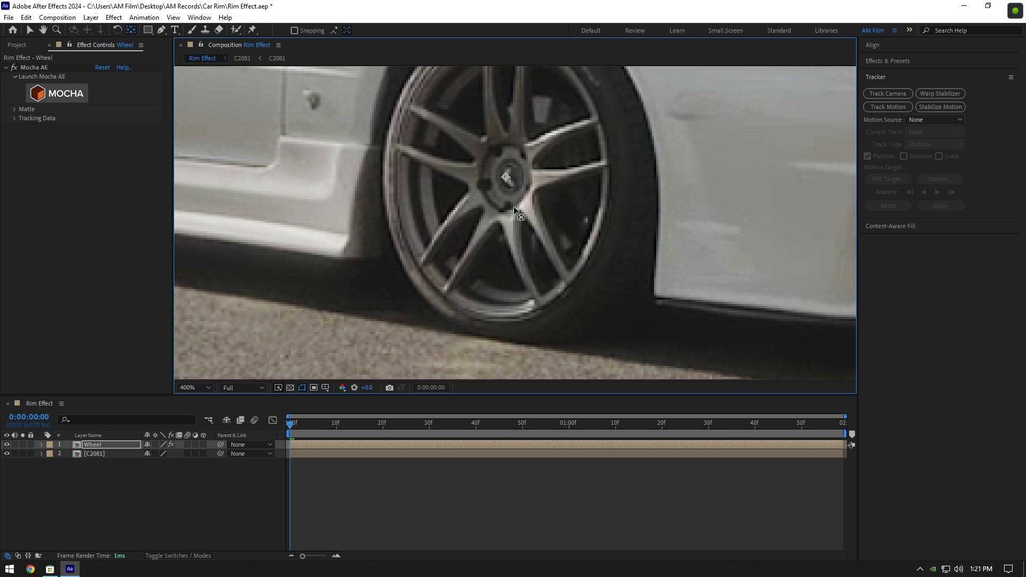
Move the Wheel layer's anchor point to the wheel centre with the Pan Behind tool.
left_click(187, 387)
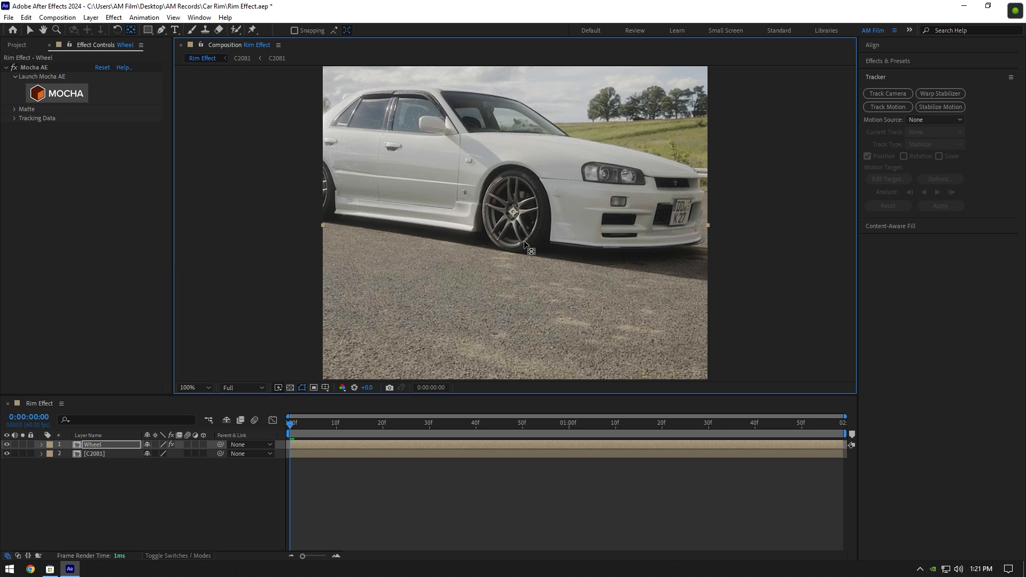
left_click(190, 386)
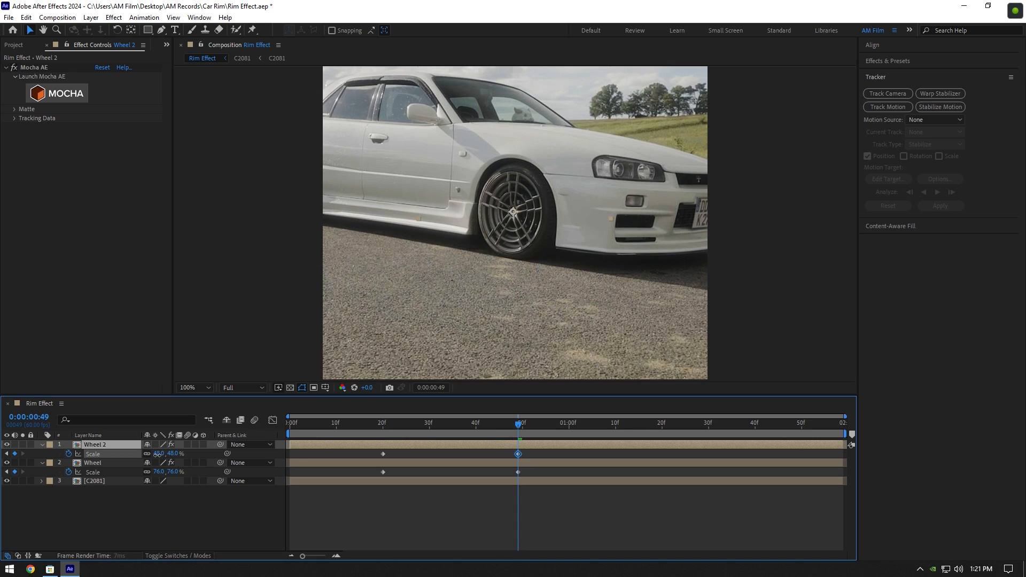
Preview the rims' Scale animation (48% and 76%) and select both layers' scale keyframes.
left_click(289, 423)
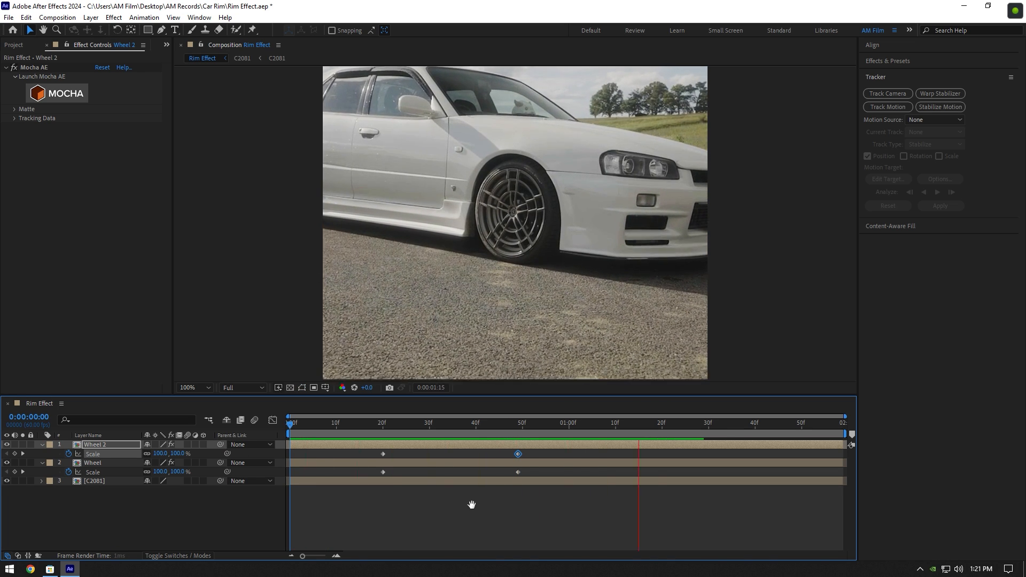
left_click(660, 422)
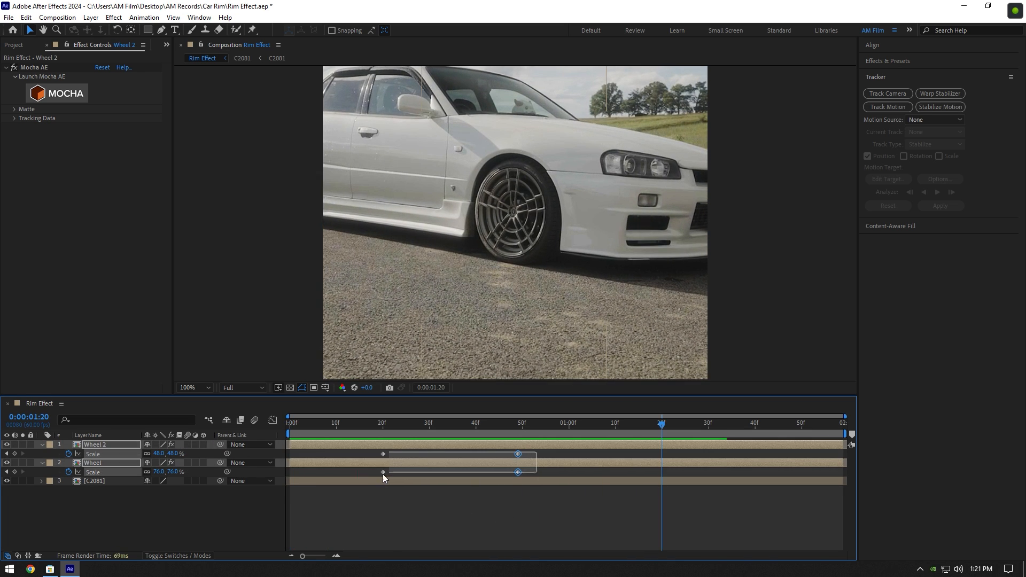
Easy Ease the scale keyframes, add 100% Scale keyframes at the clip's end and select them all.
key("F9")
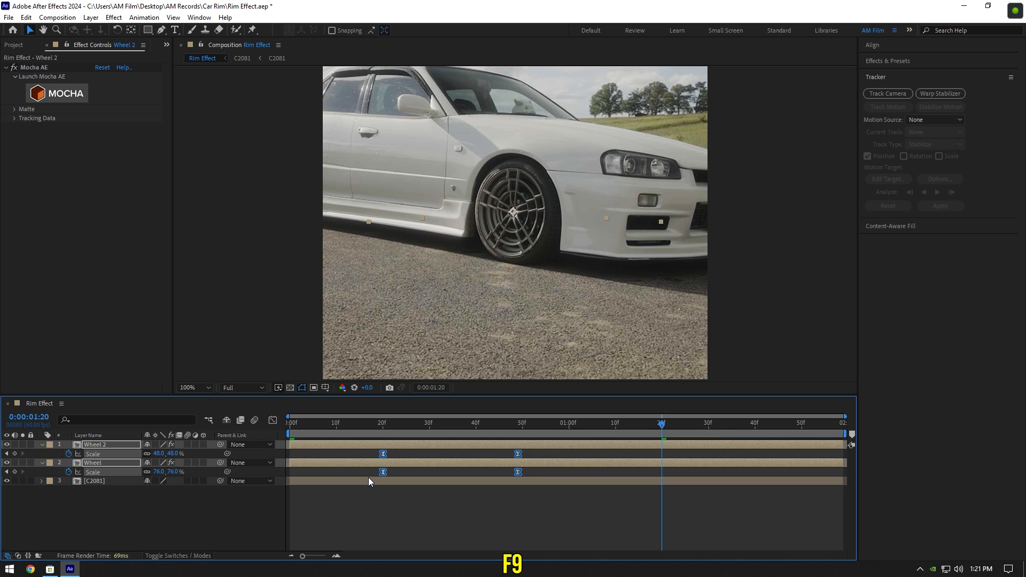
key("F9")
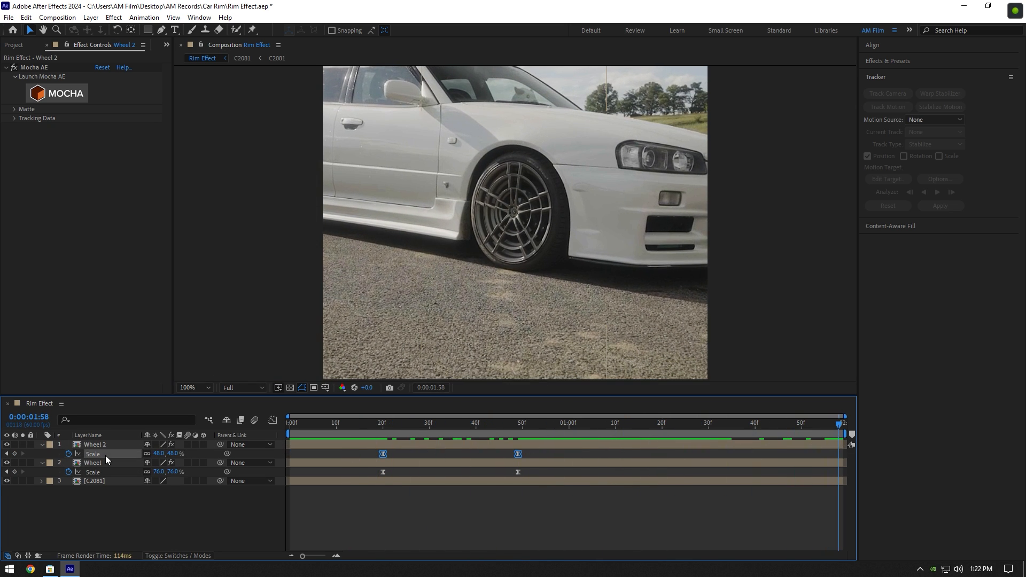
right_click(91, 472)
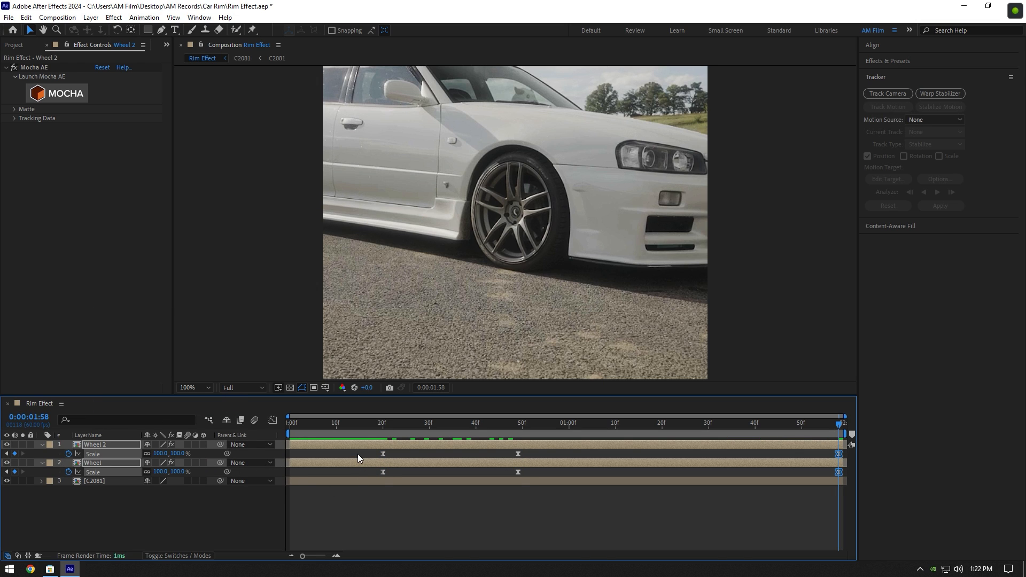
left_click(383, 454)
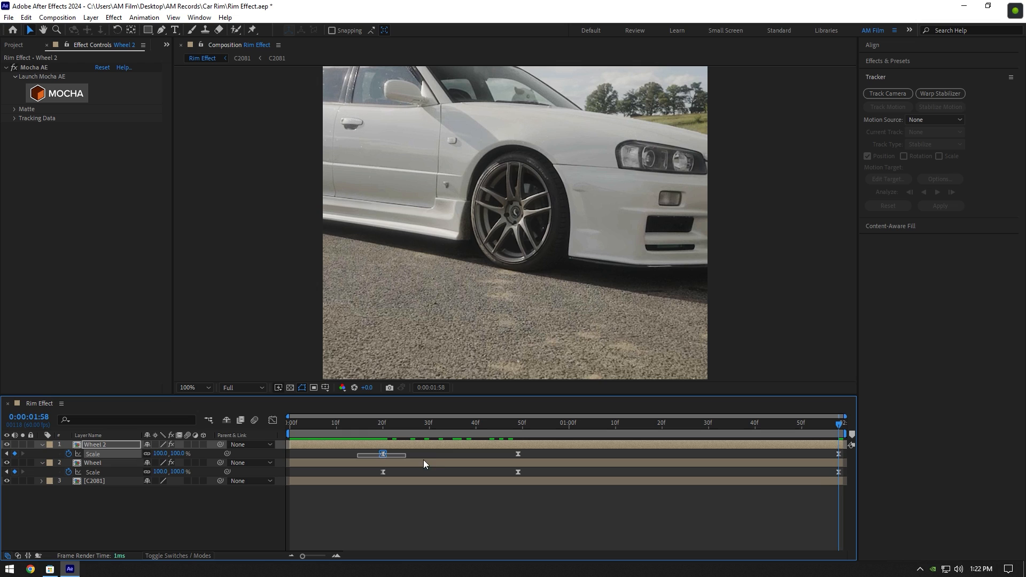
left_click(92, 463)
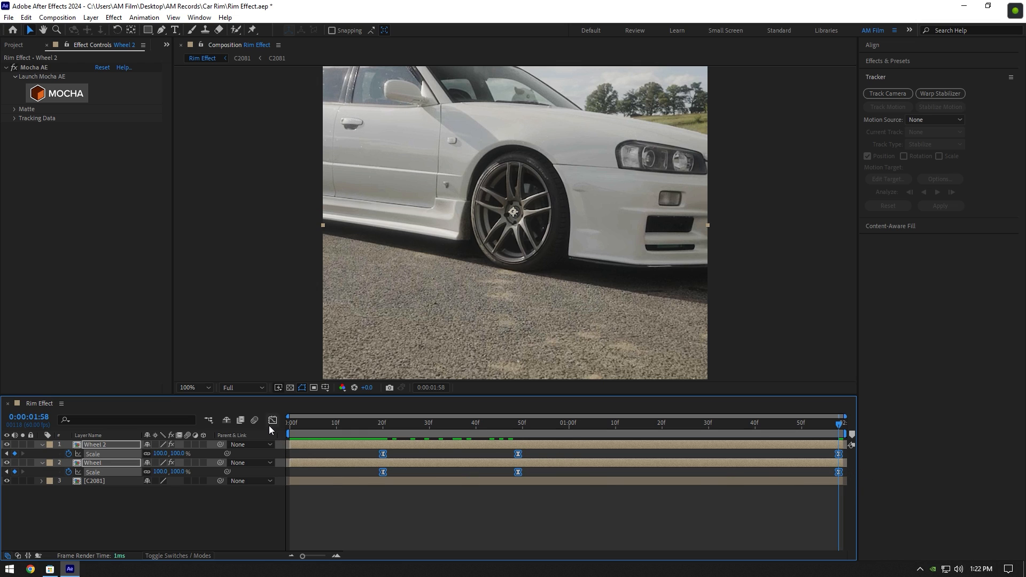
Shape the Scale speed curves in the Graph Editor by dragging the final keyframes' influence handles.
left_click(271, 419)
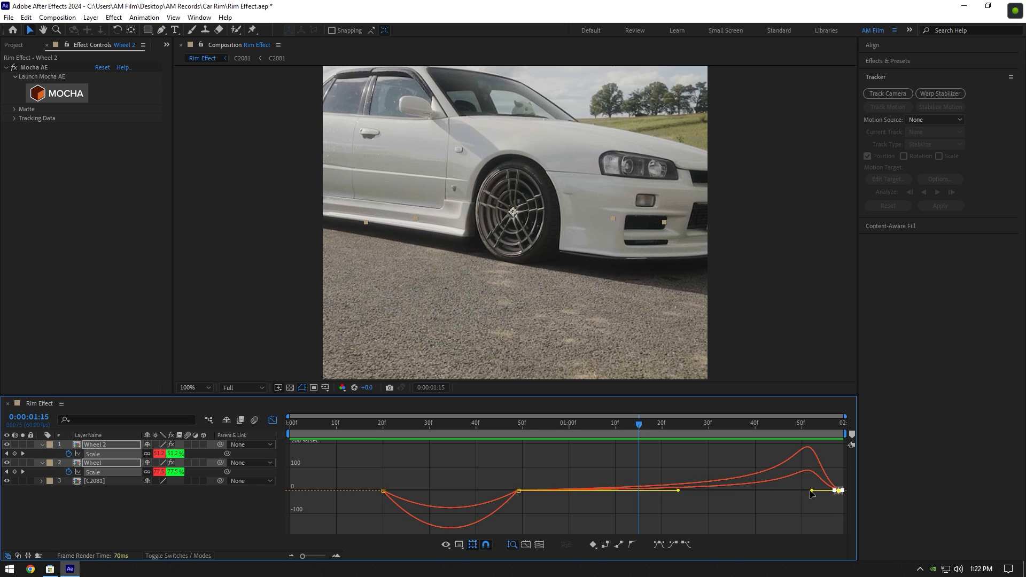
left_click(327, 422)
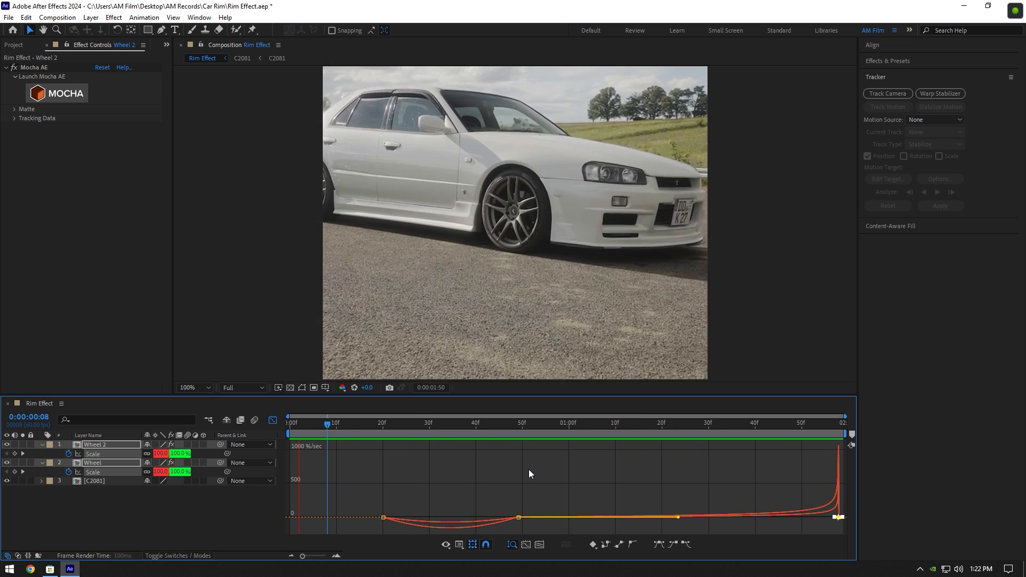
Leave the Graph Editor, enable Motion Blur for both rim layers and preview the animation.
left_click(735, 425)
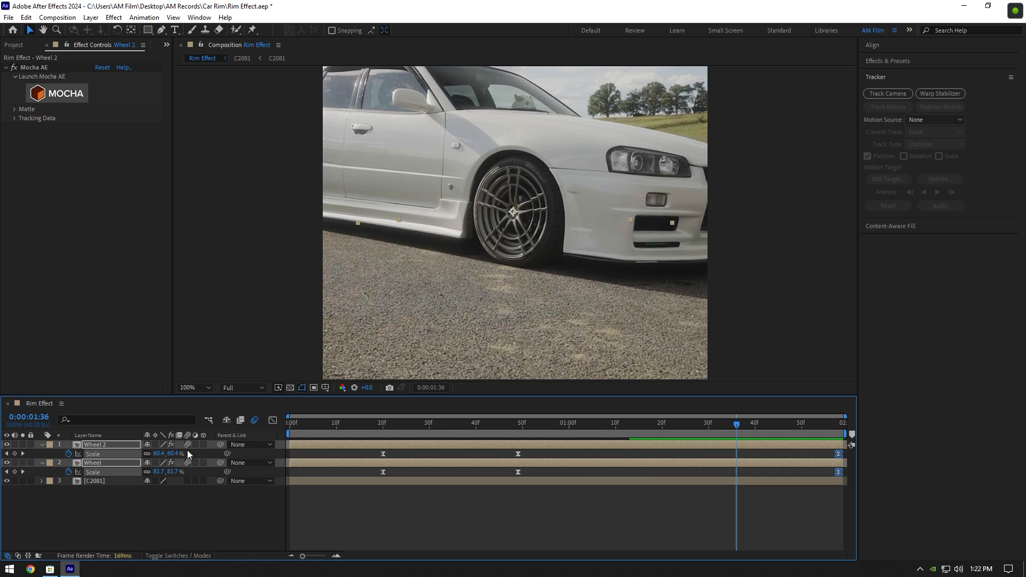
left_click(289, 422)
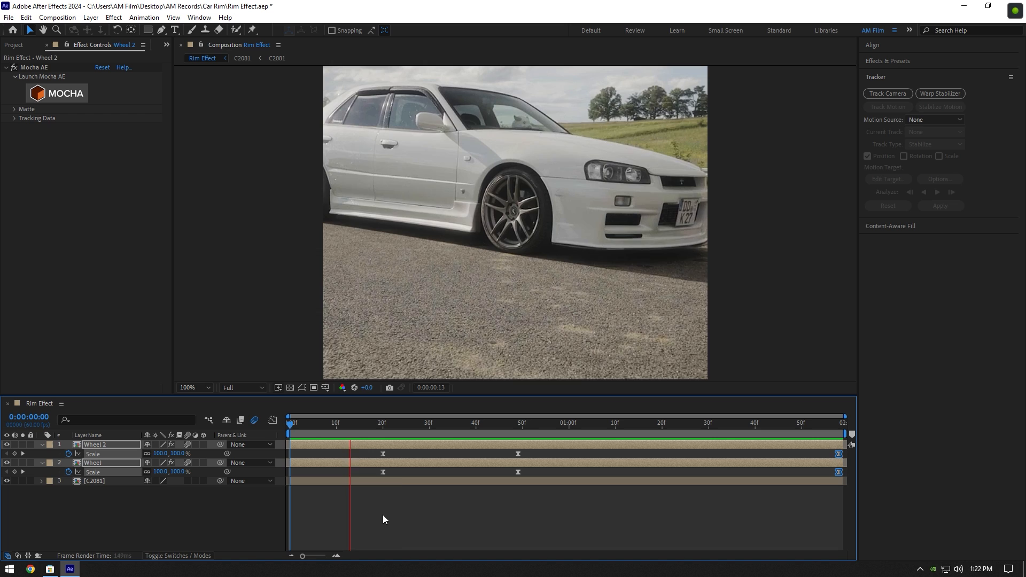